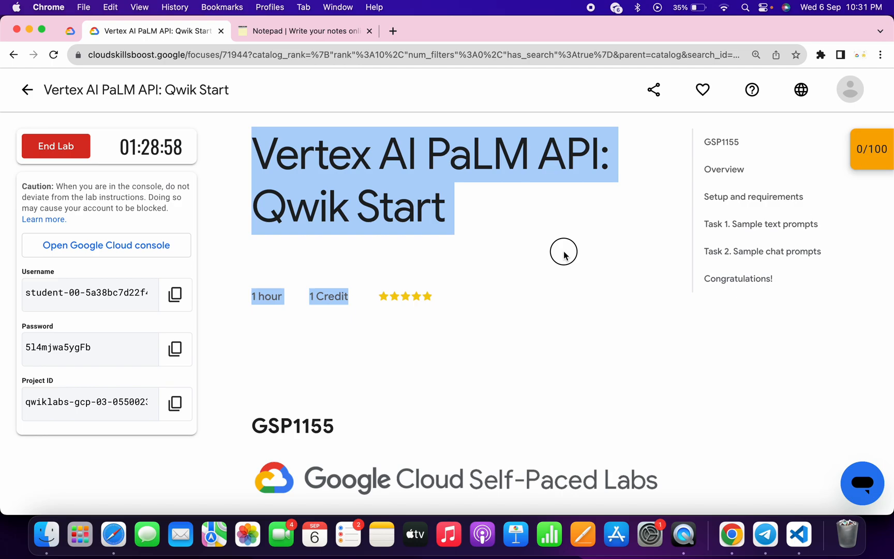
Step: Open the lab's Google Cloud console and agree to the Terms of Service
{"action": "left_click", "coordinate": [105, 245]}
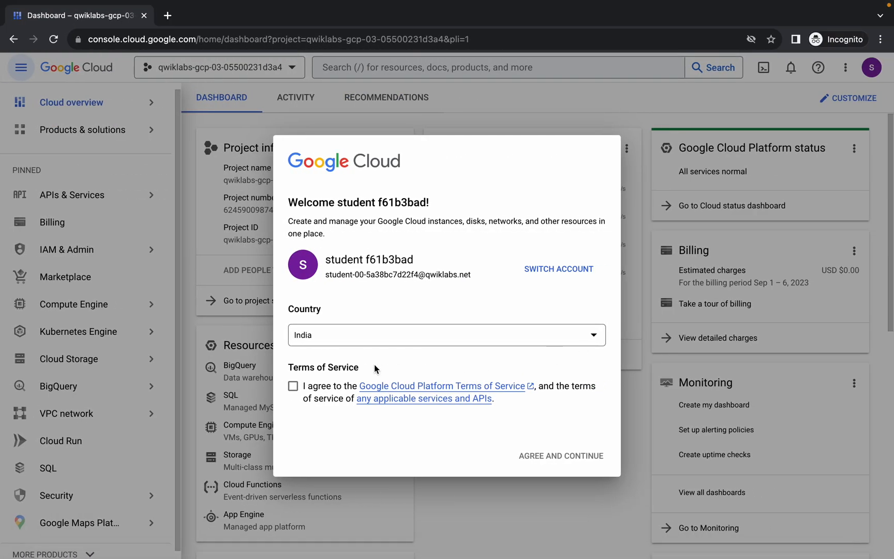
{"action": "left_click", "coordinate": [293, 386]}
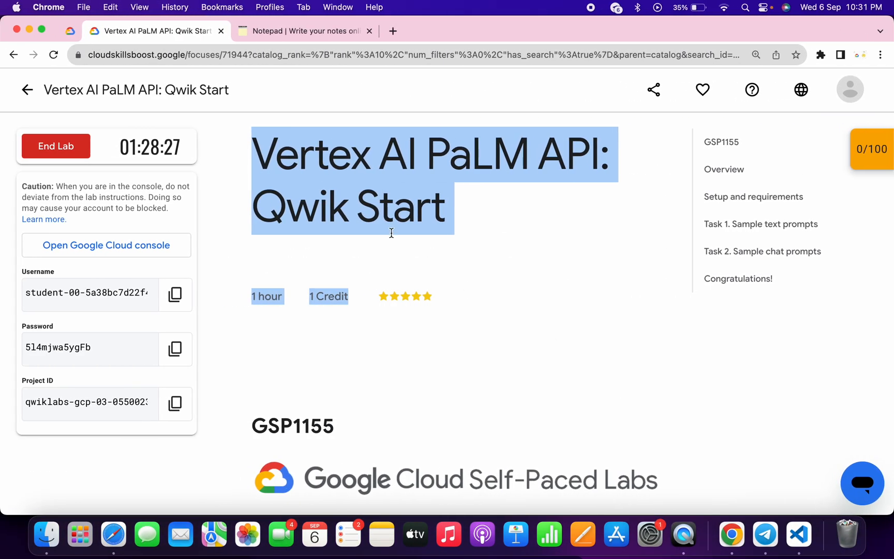
Step: Launch Cloud Shell and run the curl, chmod and ./quicklabgsp1155.sh commands
{"action": "left_click", "coordinate": [305, 31]}
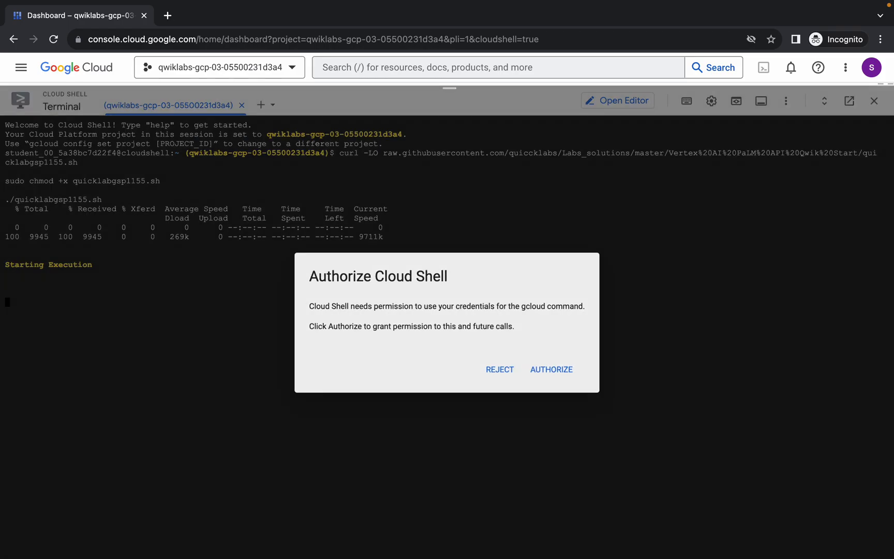
Step: Authorize Cloud Shell's credential use and wait for the script to report Task 1 Completed
{"action": "left_click", "coordinate": [549, 369]}
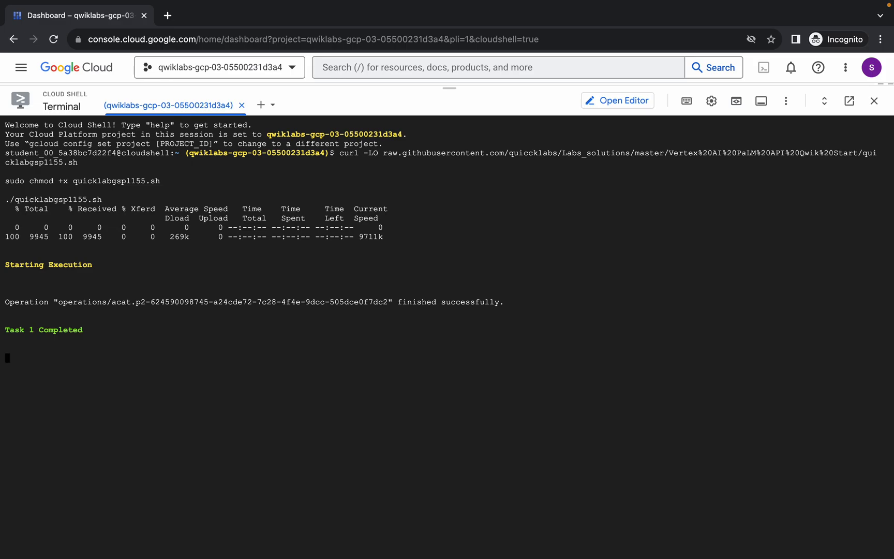
Step: Scroll the script output to 'Lab completed.' and return to the notes window
{"action": "scroll", "scroll_direction": "down", "scroll_amount": 3}
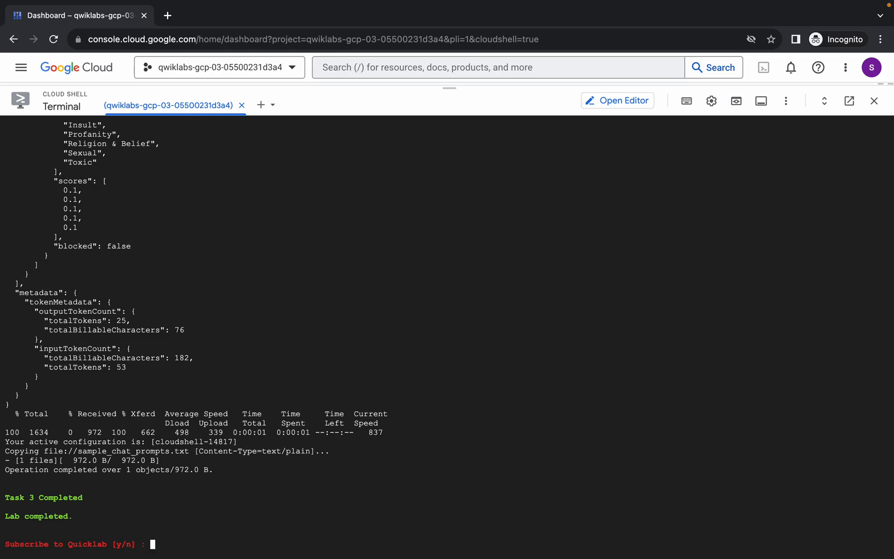
{"action": "left_click", "coordinate": [304, 31]}
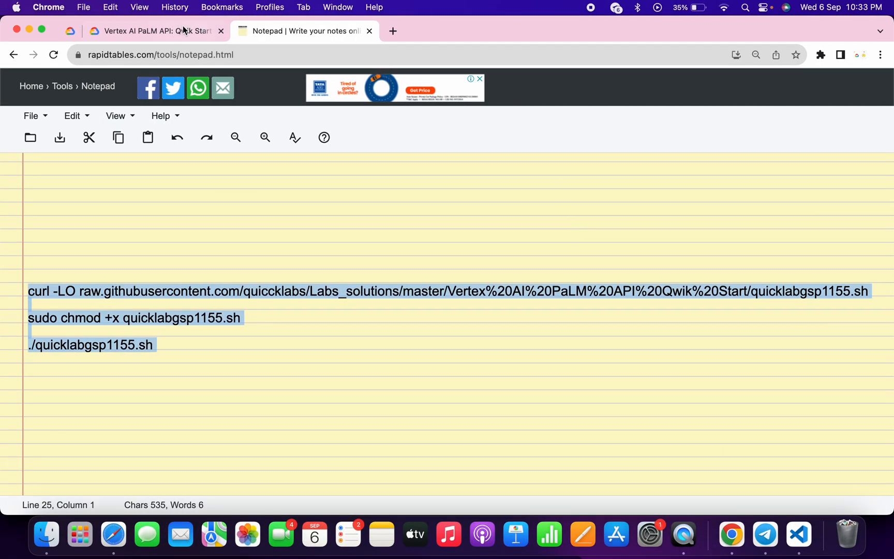
Step: Check progress on the checkpoints, including Sample chat prompts, for a 100/100 score
{"action": "left_click", "coordinate": [154, 31]}
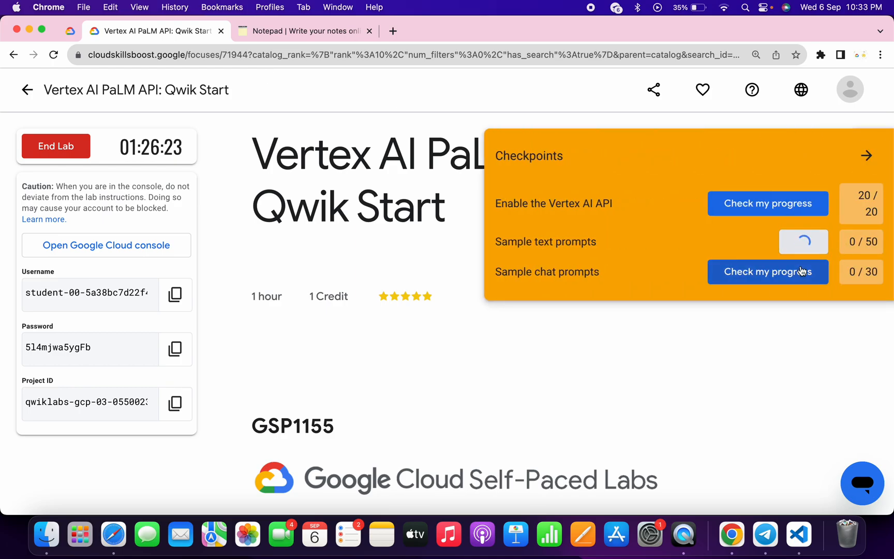
{"action": "left_click", "coordinate": [768, 272]}
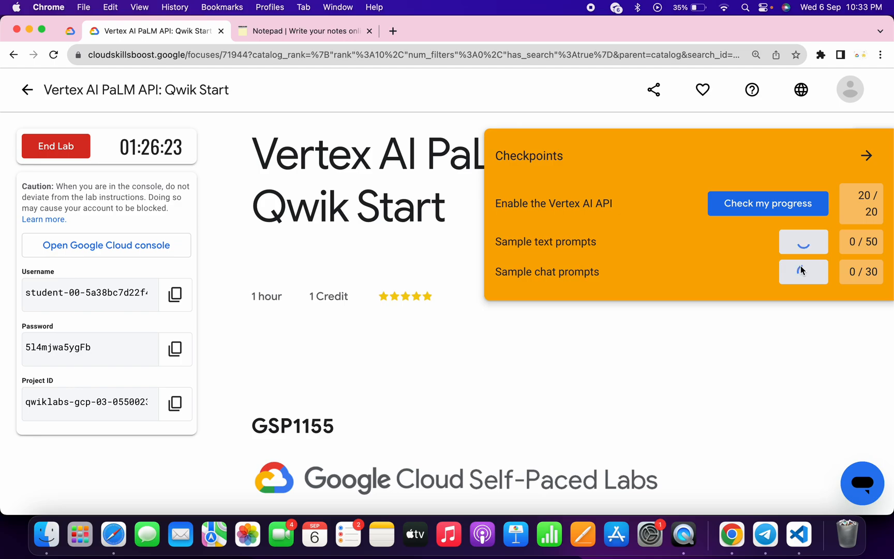
{"action": "left_click", "coordinate": [803, 272]}
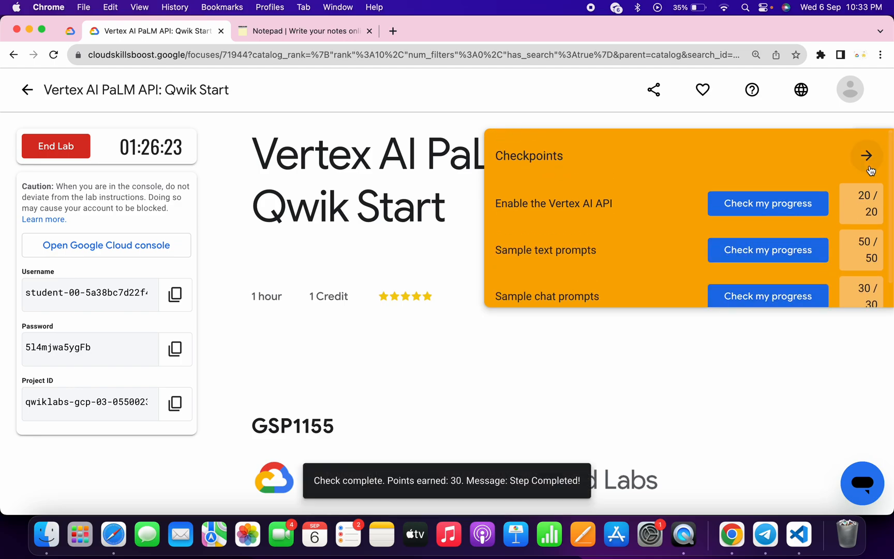
{"action": "left_click", "coordinate": [867, 155]}
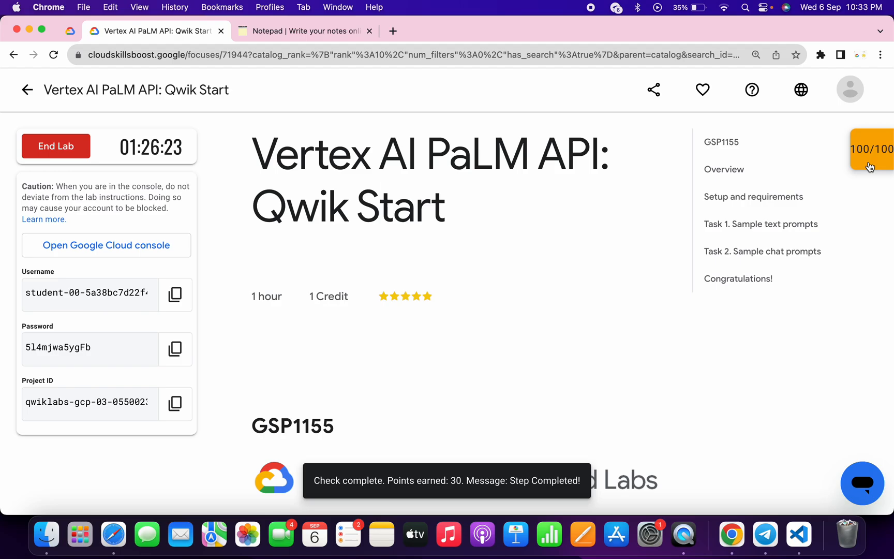